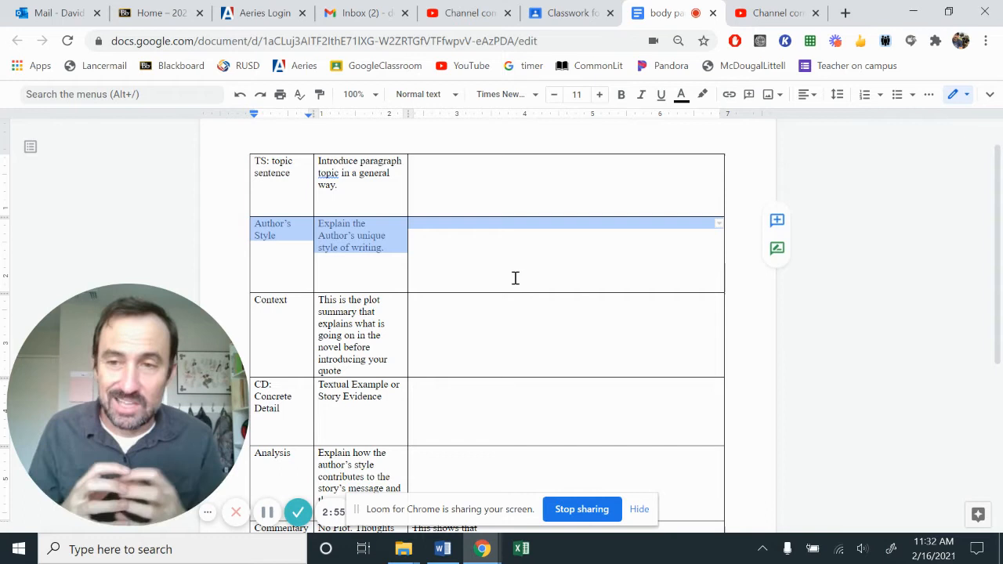
{"action": "mouse_move", "coordinate": [487, 241]}
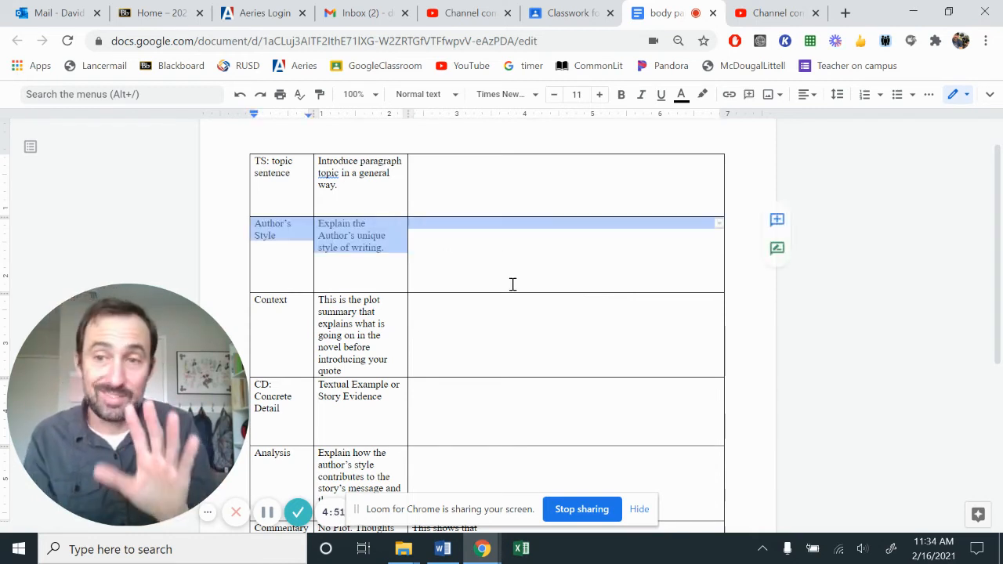
{"action": "scroll", "scroll_direction": "down", "scroll_amount": 3}
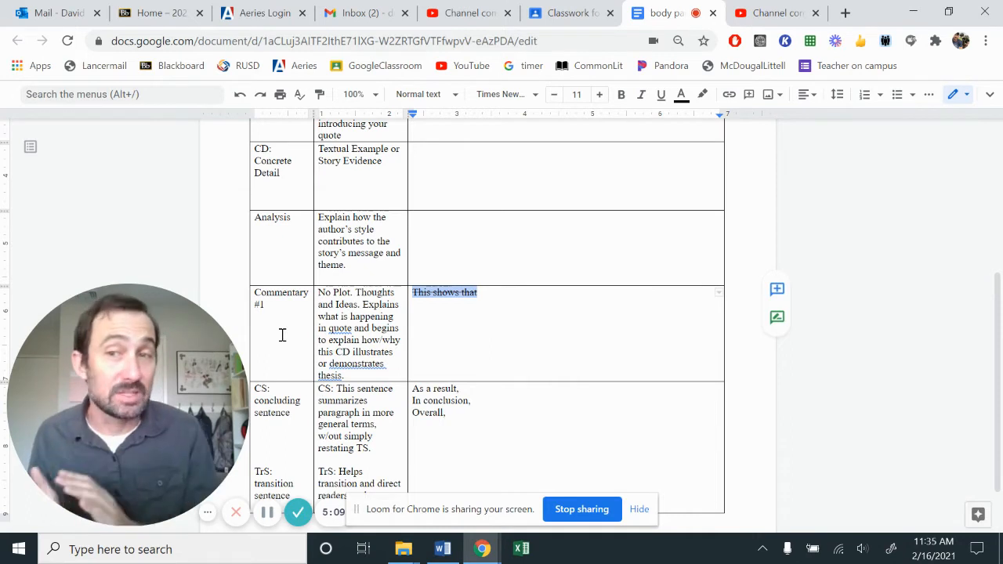
{"action": "left_click", "coordinate": [480, 228]}
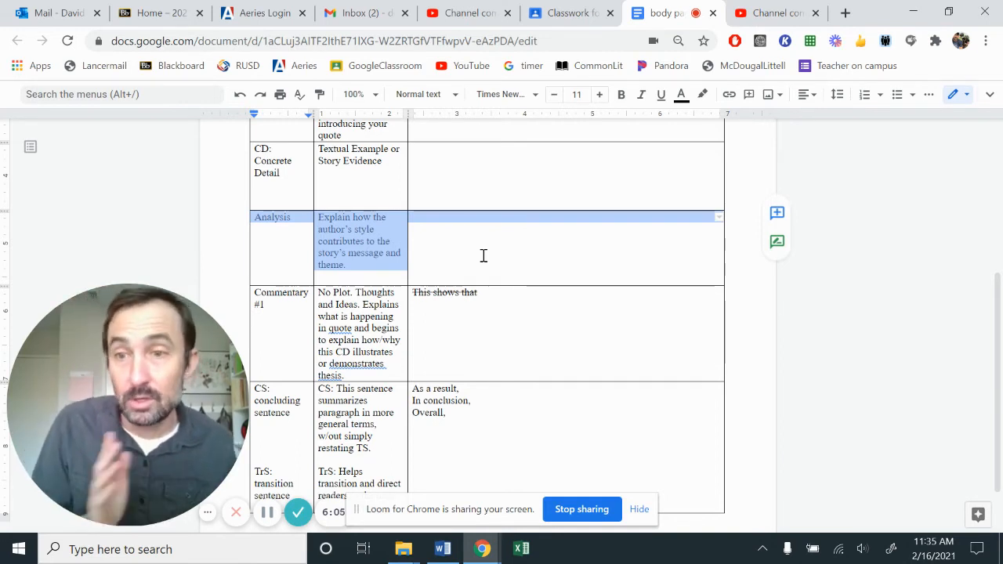
{"action": "scroll", "scroll_direction": "up", "scroll_amount": 3}
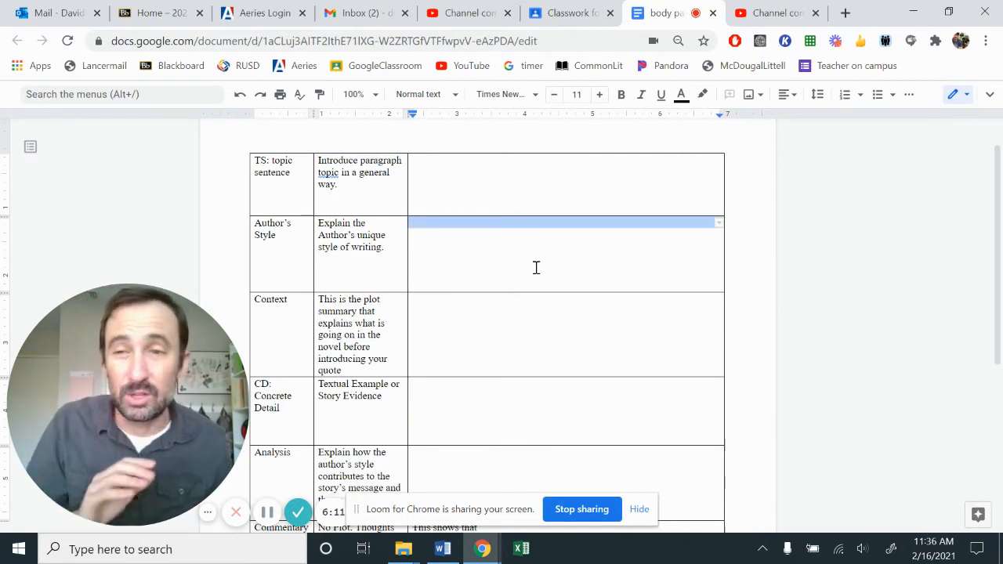
{"action": "scroll", "scroll_direction": "down", "scroll_amount": 3}
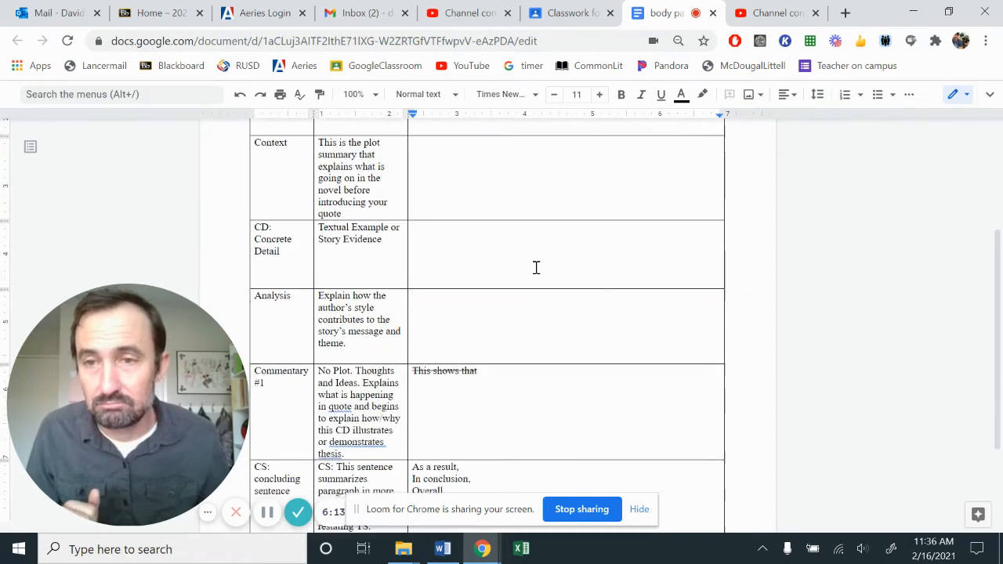
{"action": "scroll", "scroll_direction": "up", "scroll_amount": 3}
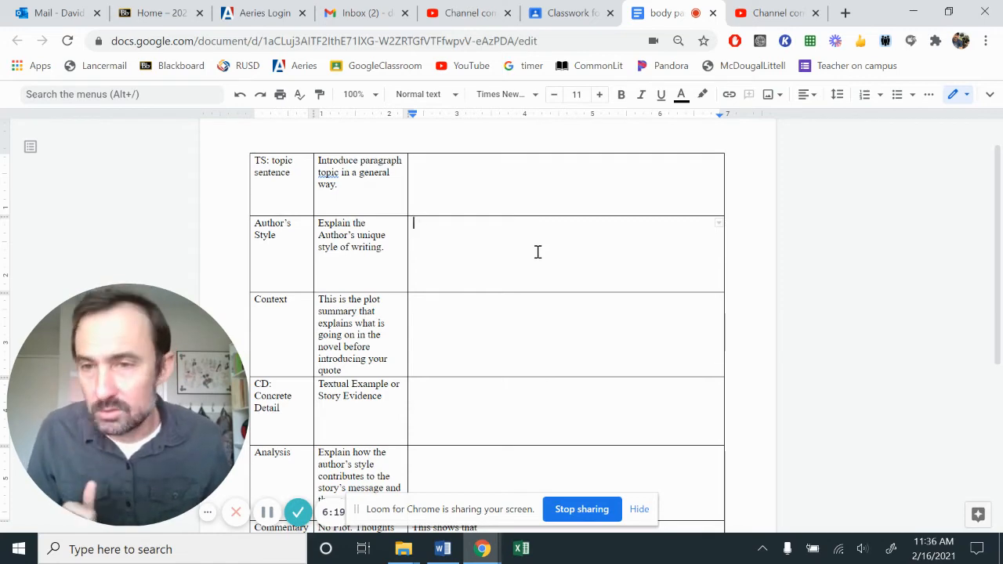
{"action": "scroll", "scroll_direction": "down", "scroll_amount": 3}
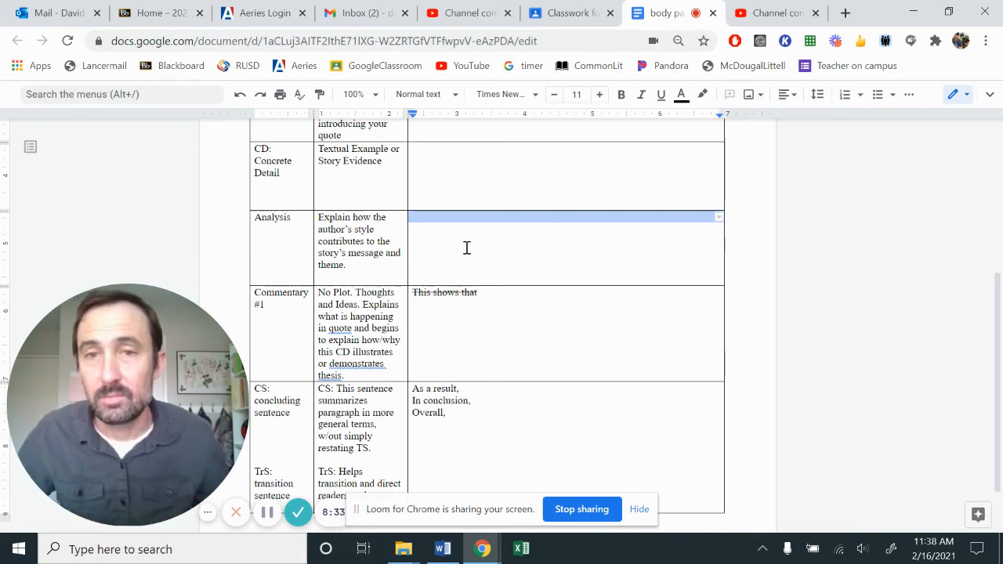
{"action": "scroll", "scroll_direction": "up", "scroll_amount": 3}
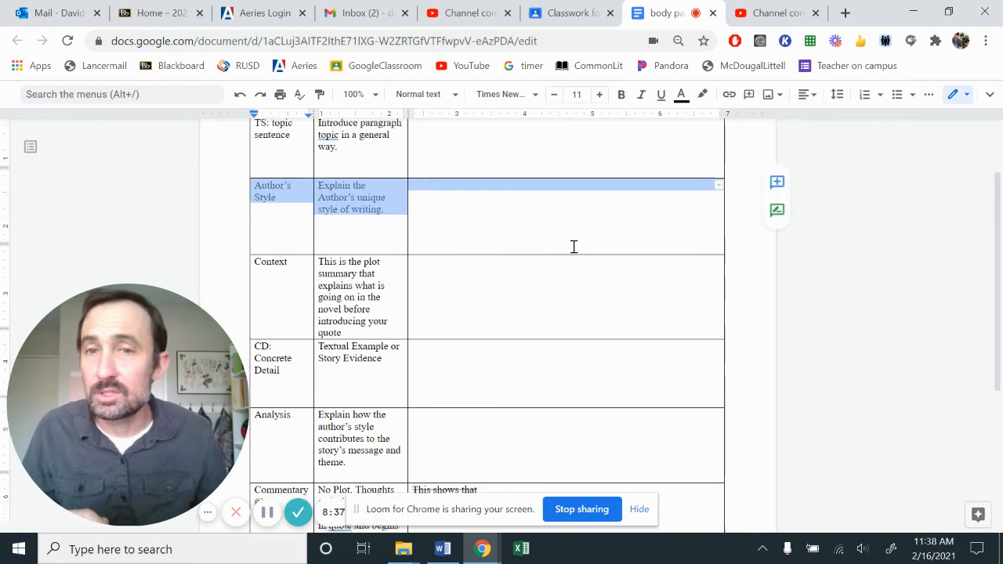
{"action": "scroll", "scroll_direction": "down", "scroll_amount": 3}
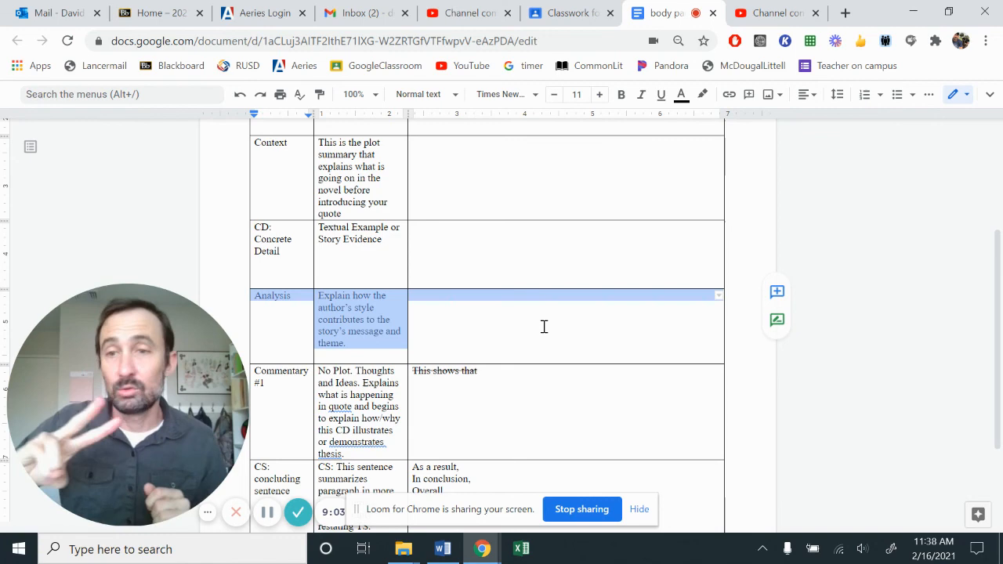
{"action": "scroll", "scroll_direction": "up", "scroll_amount": 3}
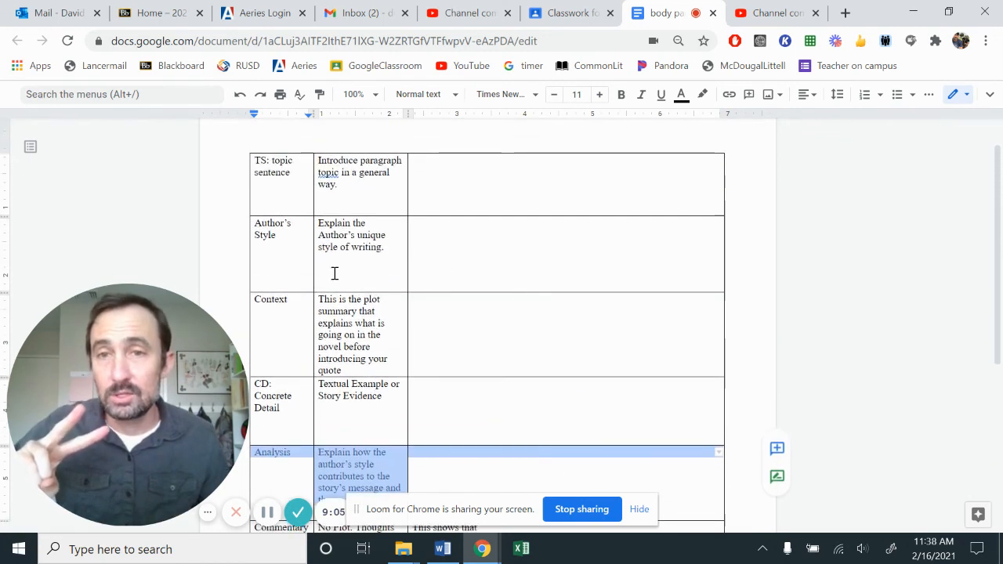
{"action": "scroll", "scroll_direction": "down", "scroll_amount": 3}
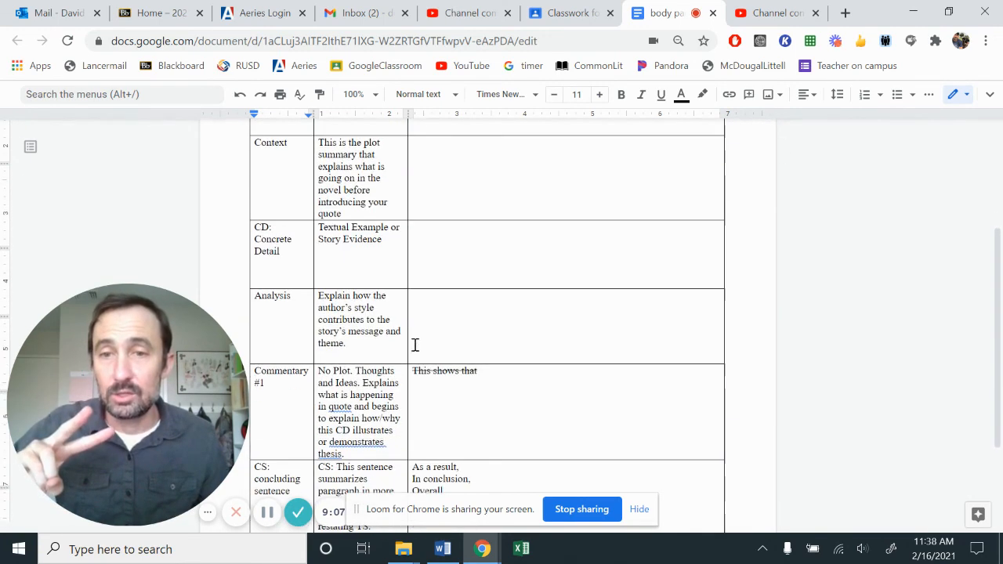